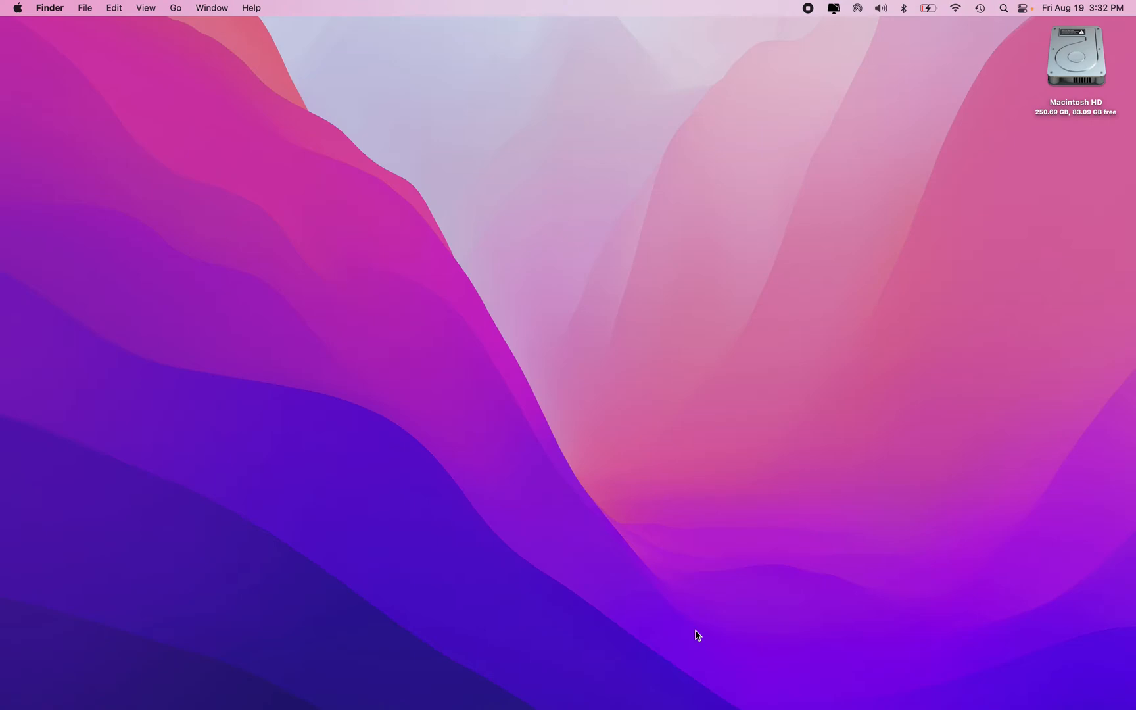
{"action": "mouse_move", "coordinate": [885, 215]}
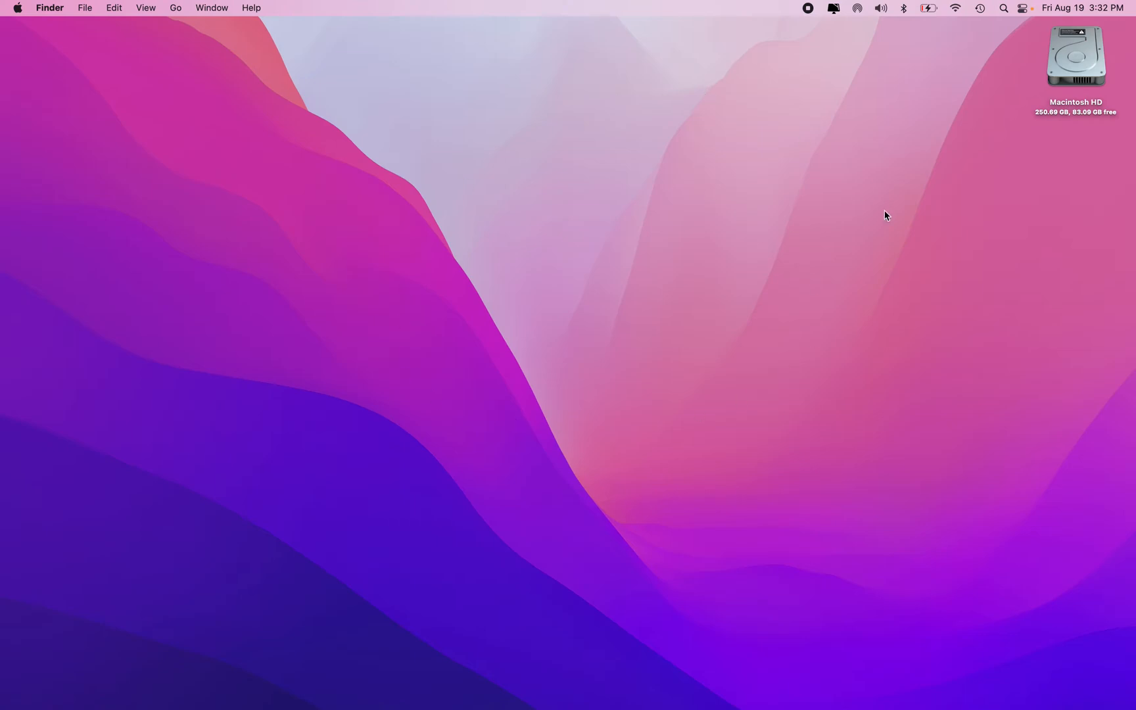
{"action": "mouse_move", "coordinate": [679, 466]}
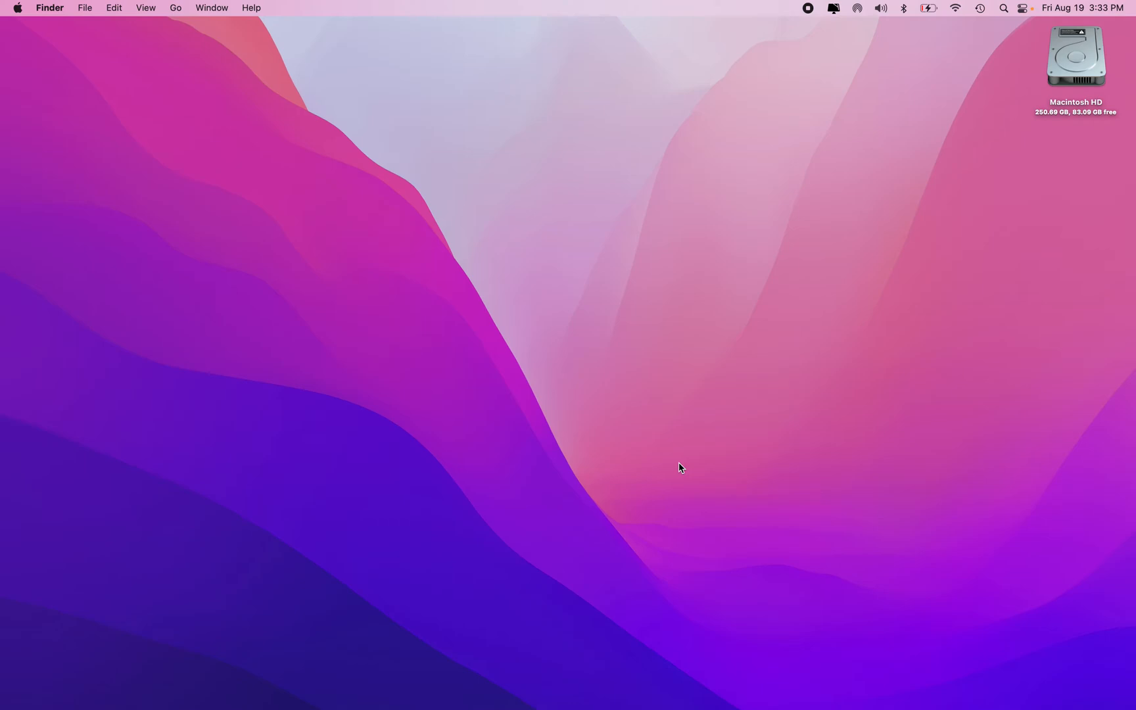
{"action": "mouse_move", "coordinate": [213, 166]}
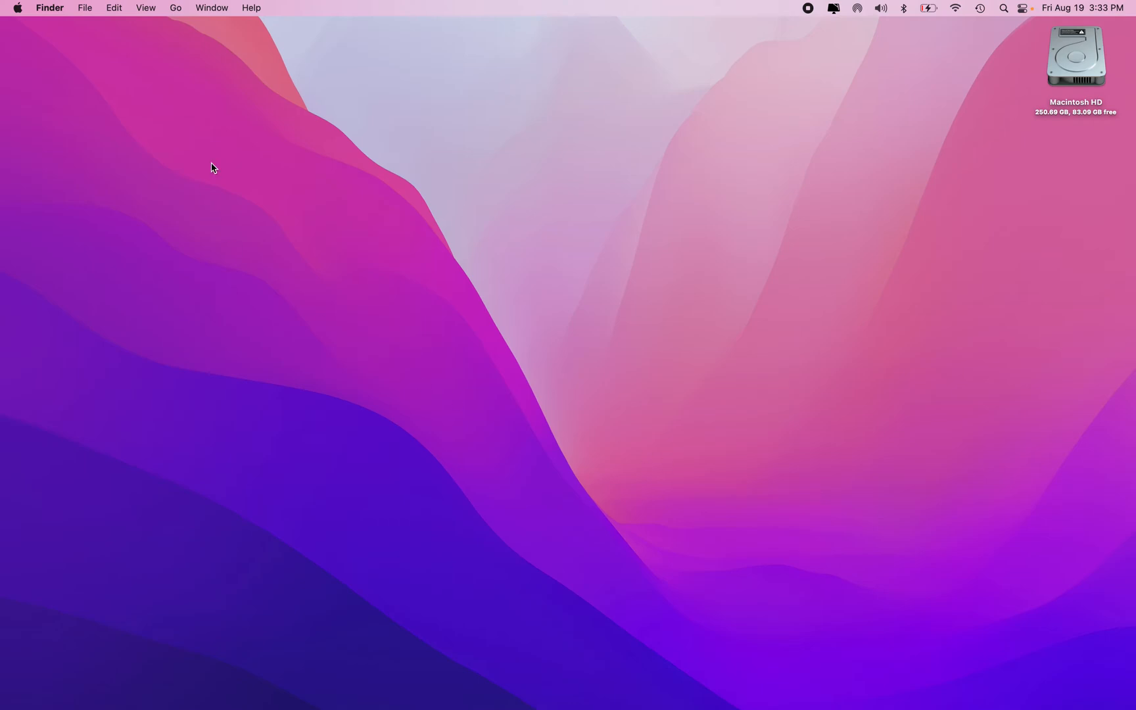
{"action": "mouse_move", "coordinate": [48, 8]}
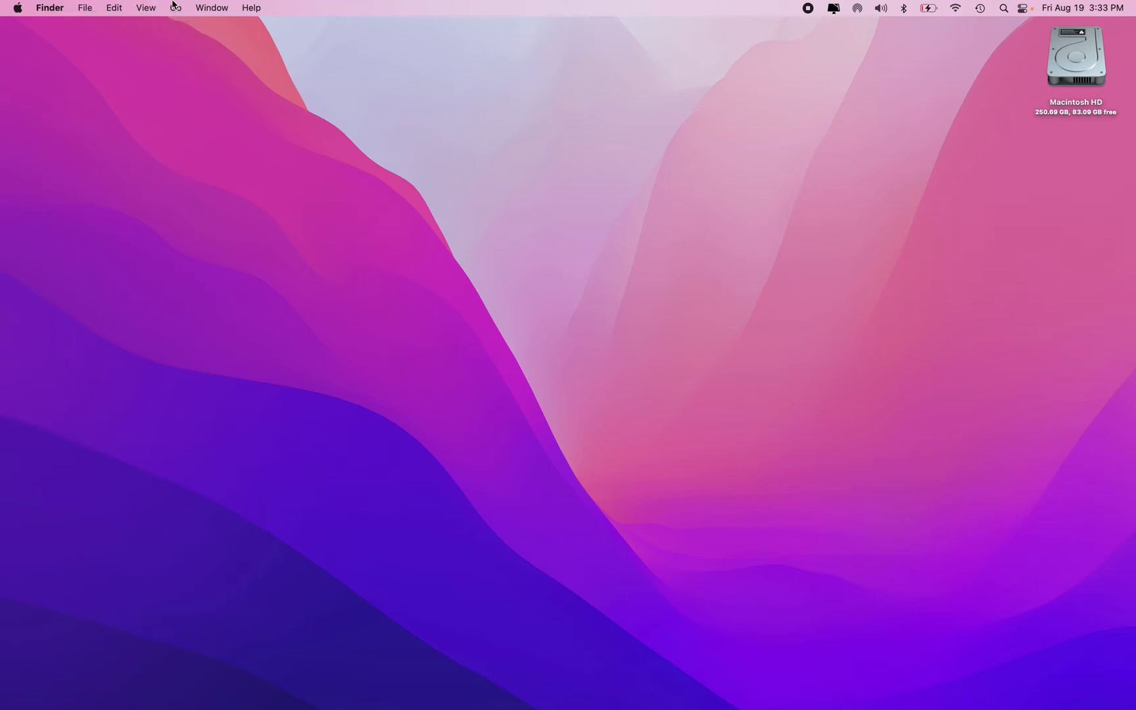
Step: Jump to iCloud Drive via the Go menu and select its Desktop folder
{"action": "left_click", "coordinate": [174, 8]}
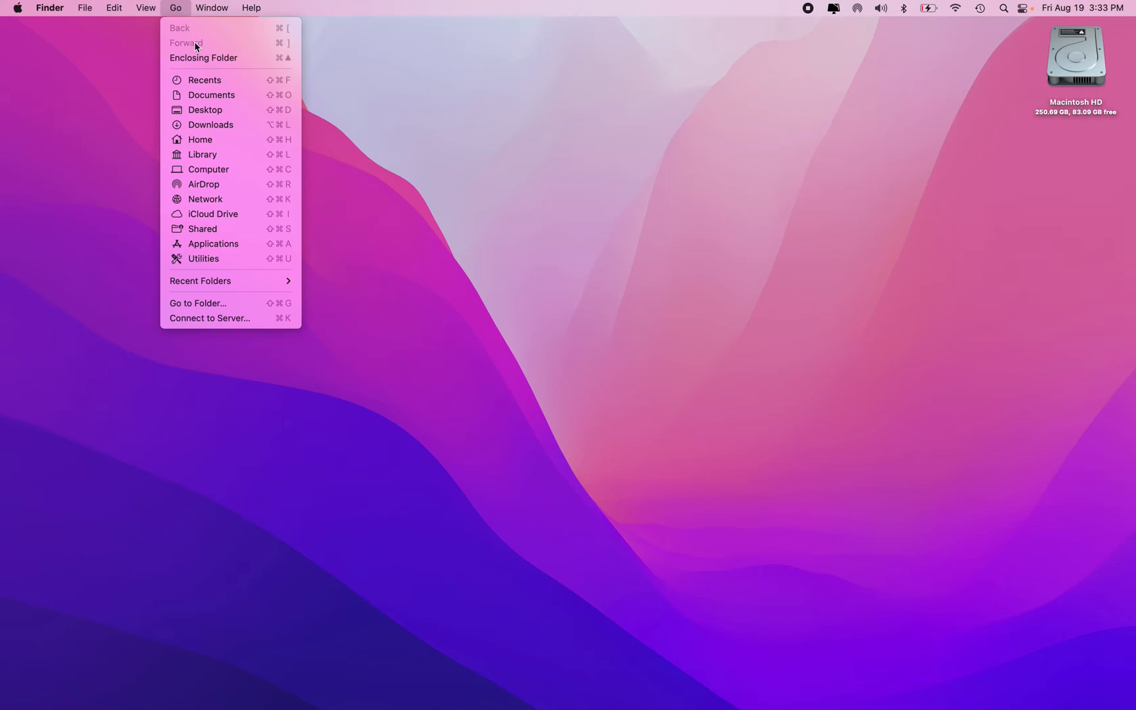
{"action": "mouse_move", "coordinate": [213, 213]}
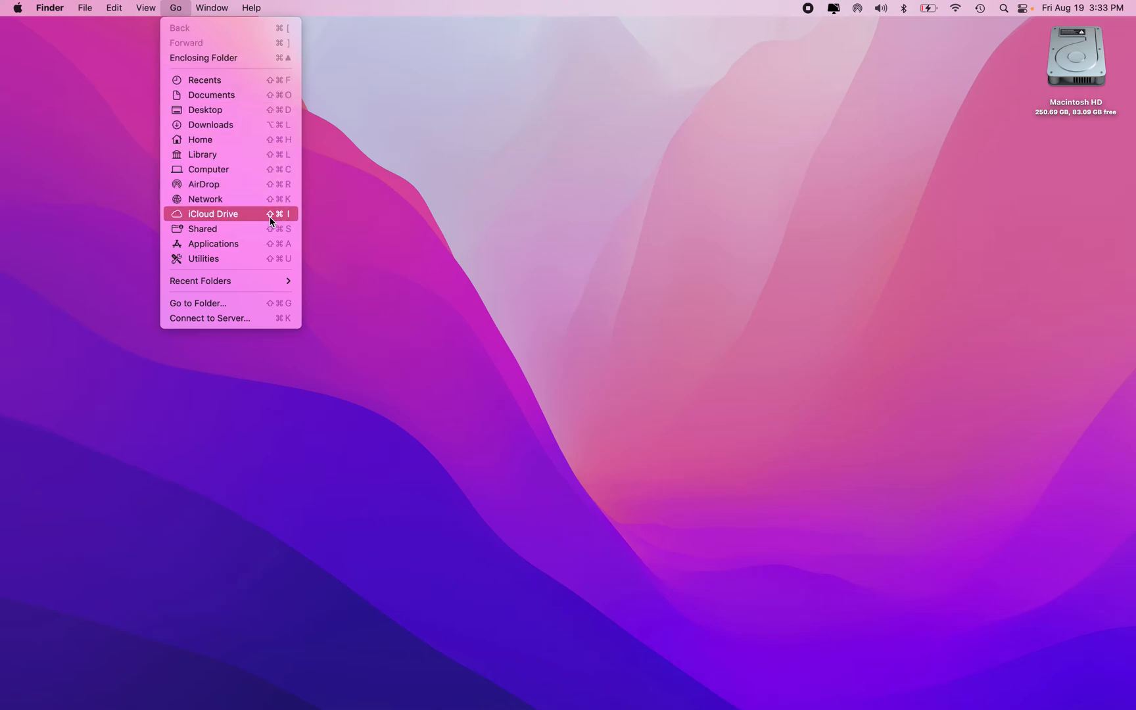
{"action": "mouse_move", "coordinate": [288, 219]}
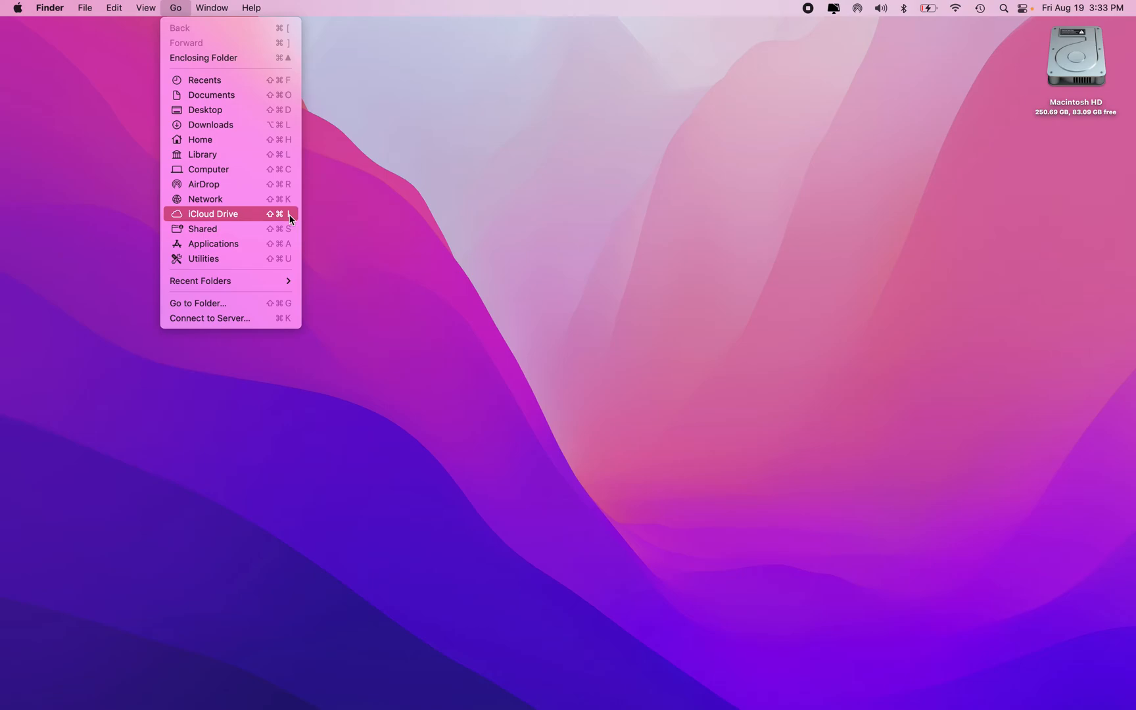
{"action": "left_click", "coordinate": [211, 213]}
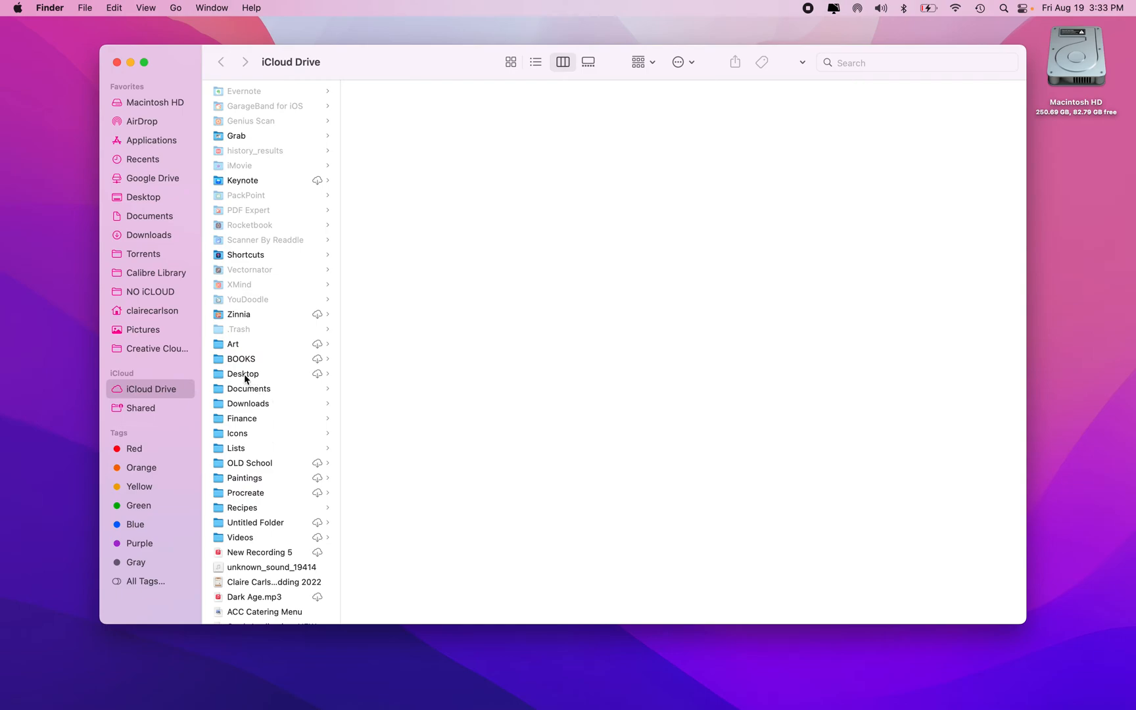
{"action": "left_click", "coordinate": [244, 373]}
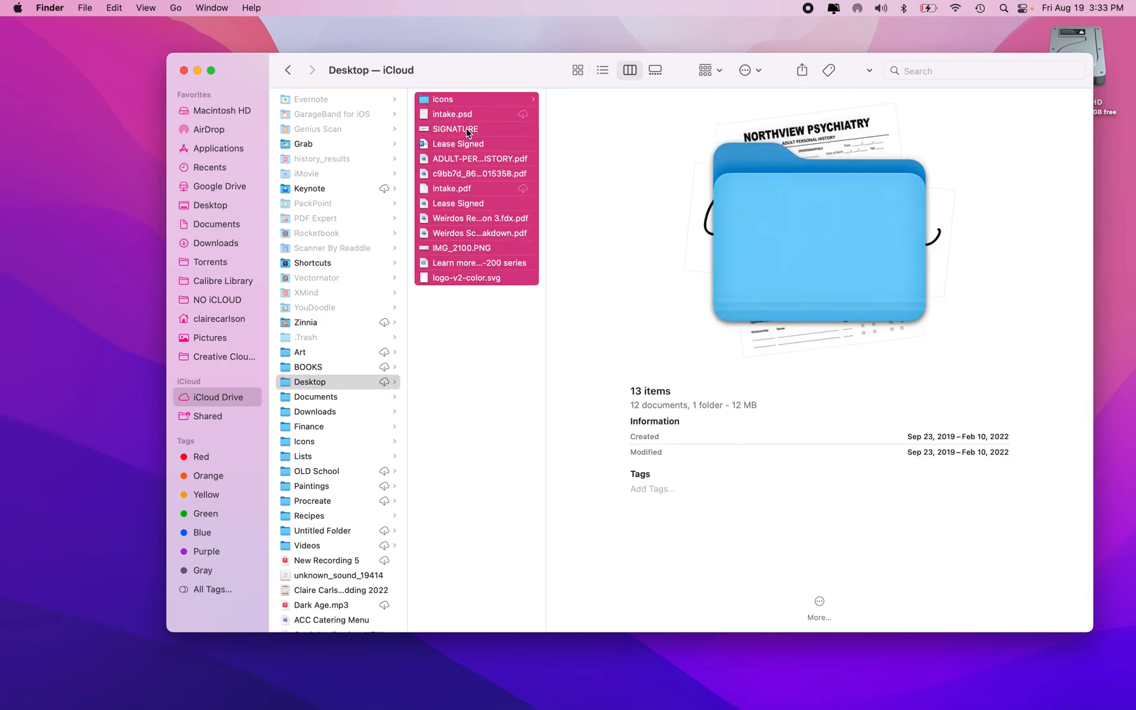
Step: Drag-select all 13 items listed inside the iCloud Desktop folder
{"action": "left_click_drag", "start_coordinate": [466, 128], "coordinate": [119, 225]}
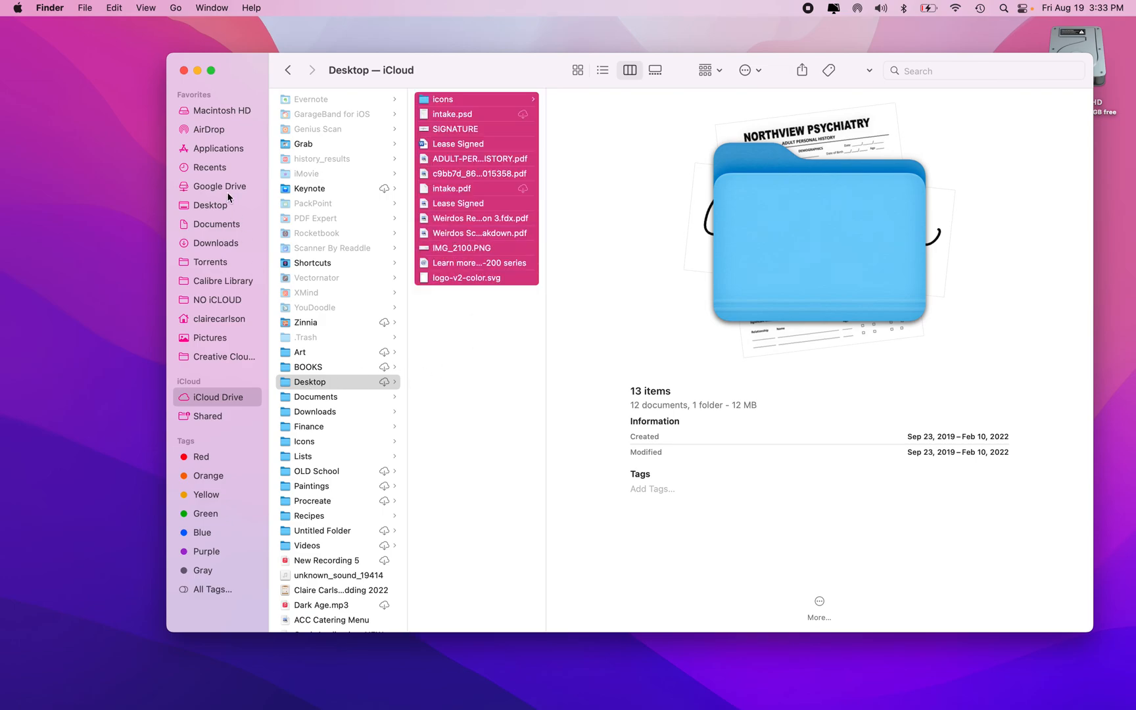
{"action": "left_click", "coordinate": [175, 8]}
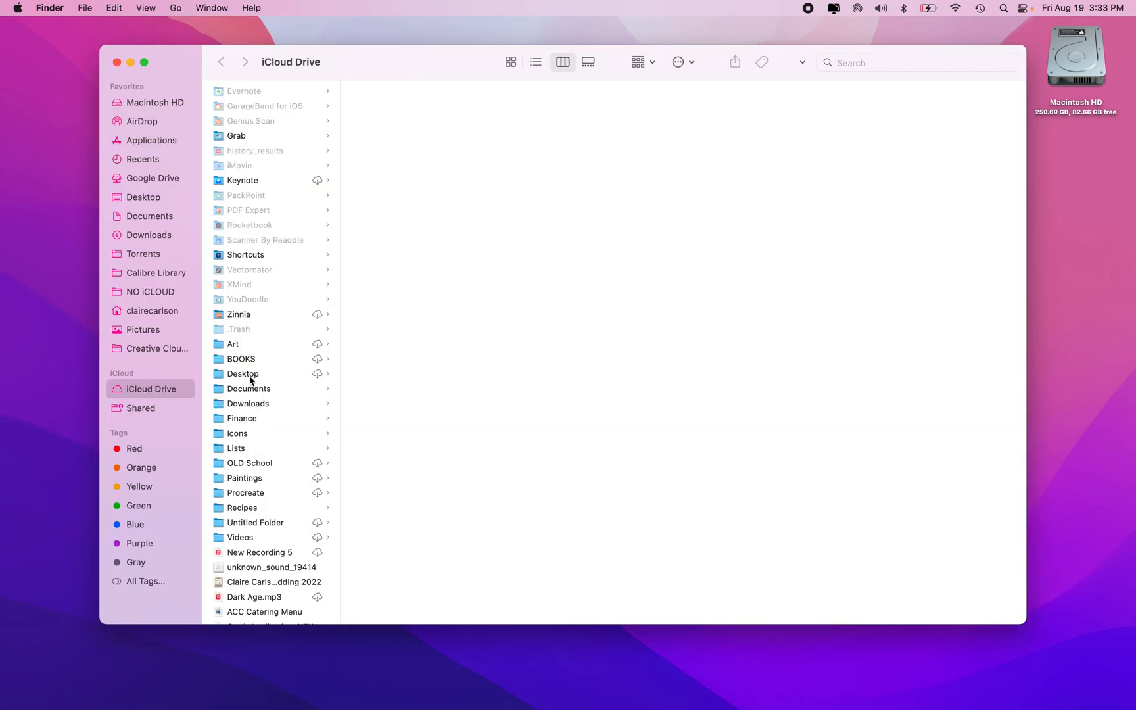
{"action": "left_click", "coordinate": [115, 61]}
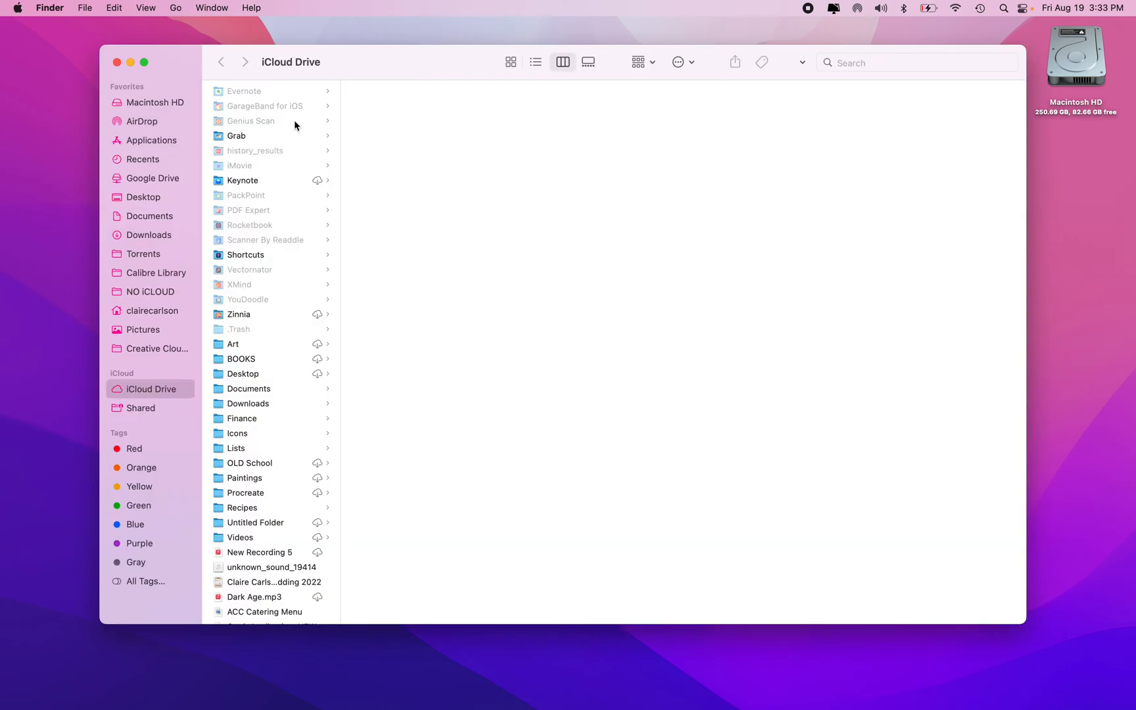
{"action": "mouse_move", "coordinate": [276, 375]}
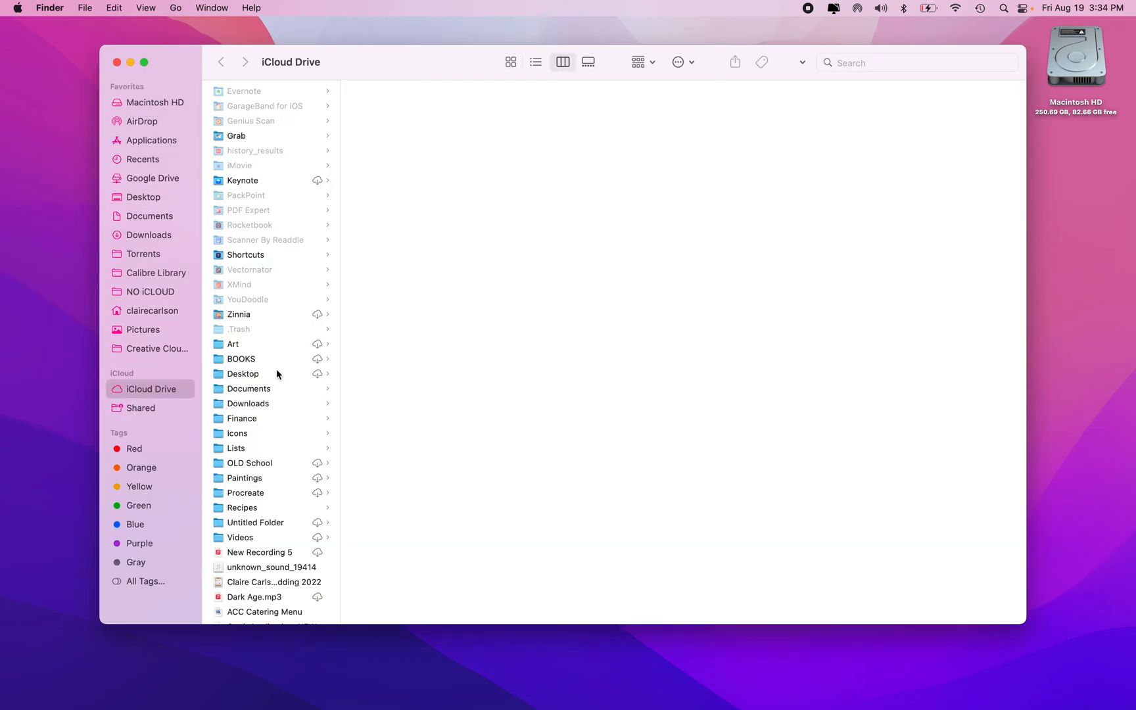
{"action": "left_click", "coordinate": [243, 373]}
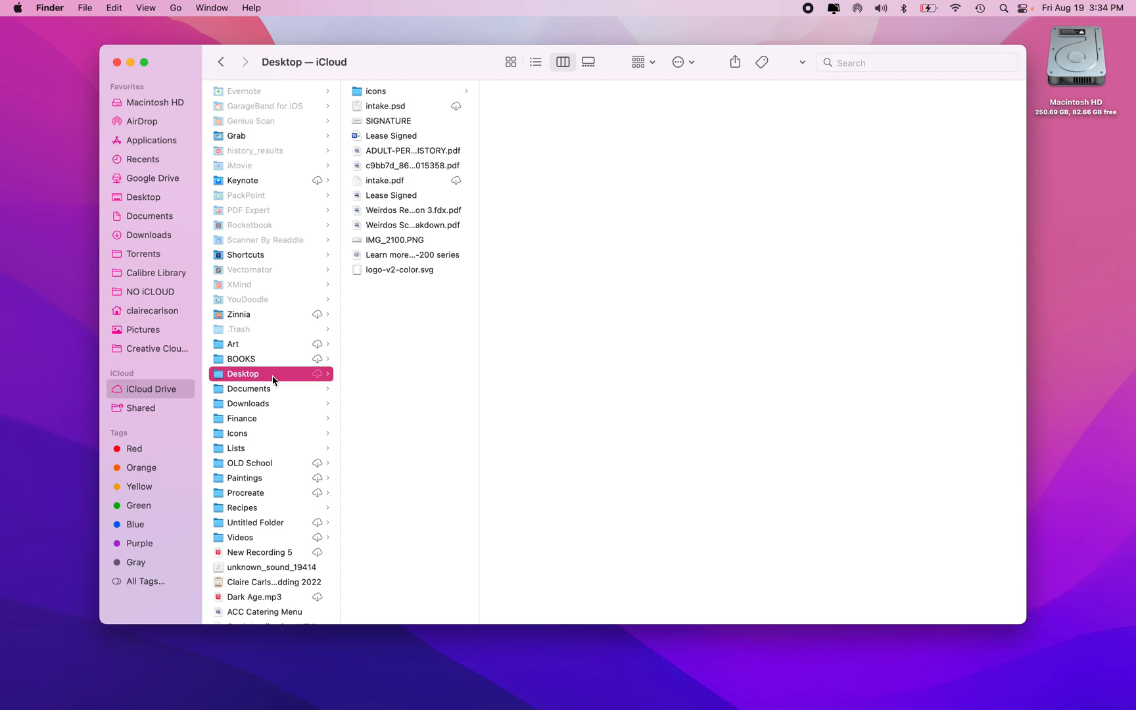